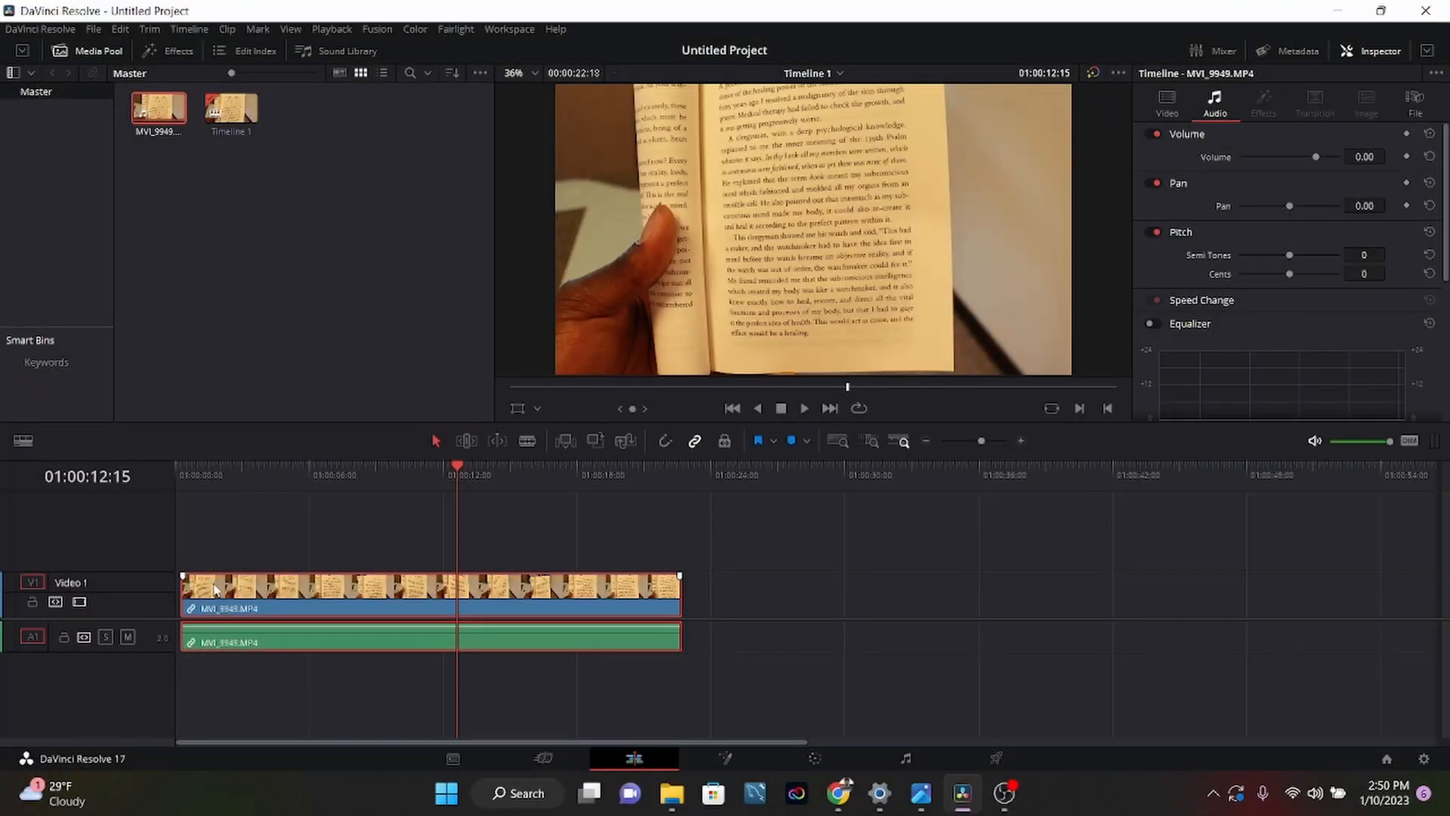
On the Fairlight page, mute Audio 1 and add a new stereo track, Audio 2
{"action": "left_click", "coordinate": [210, 646]}
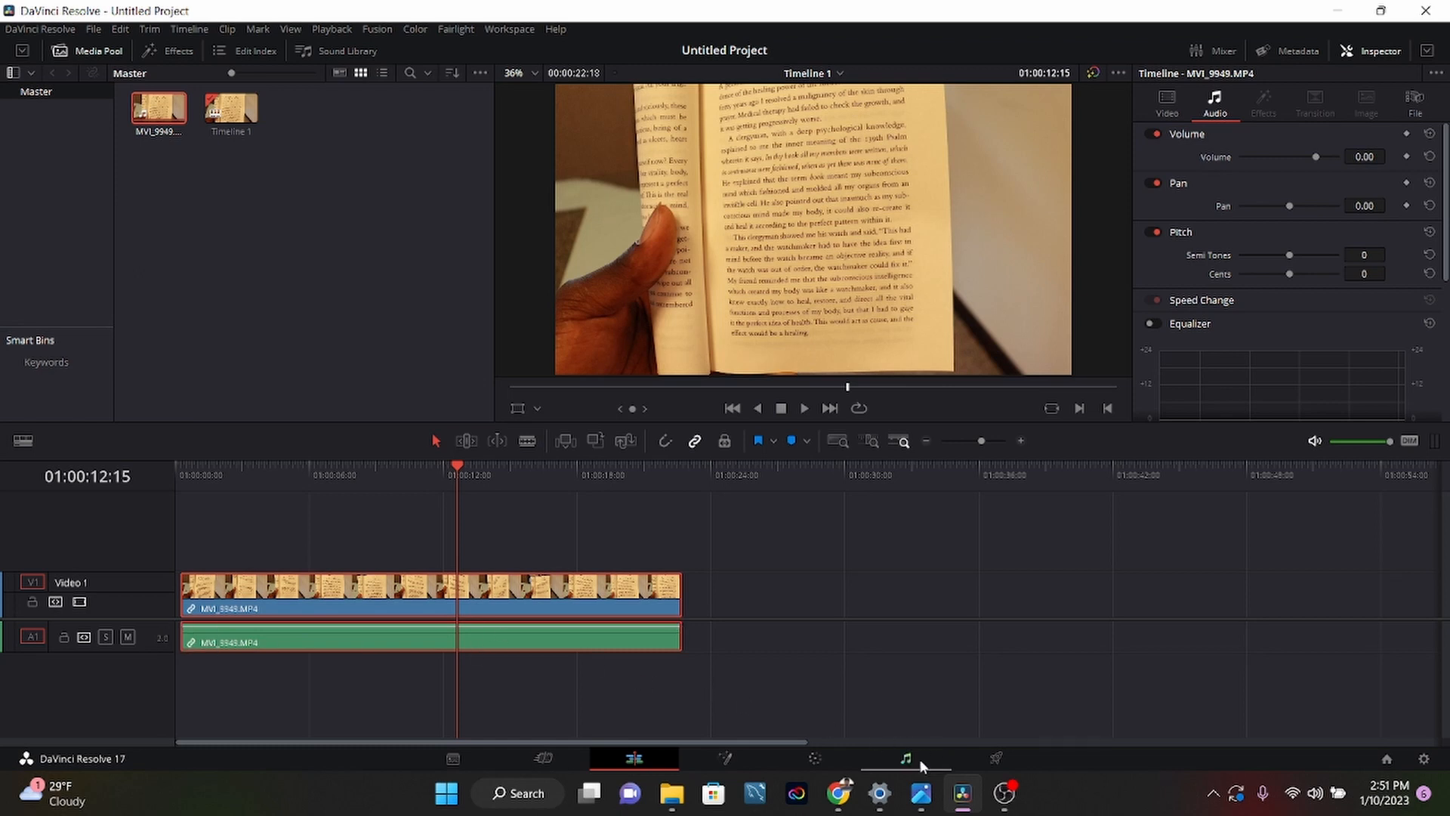
{"action": "mouse_move", "coordinate": [908, 759]}
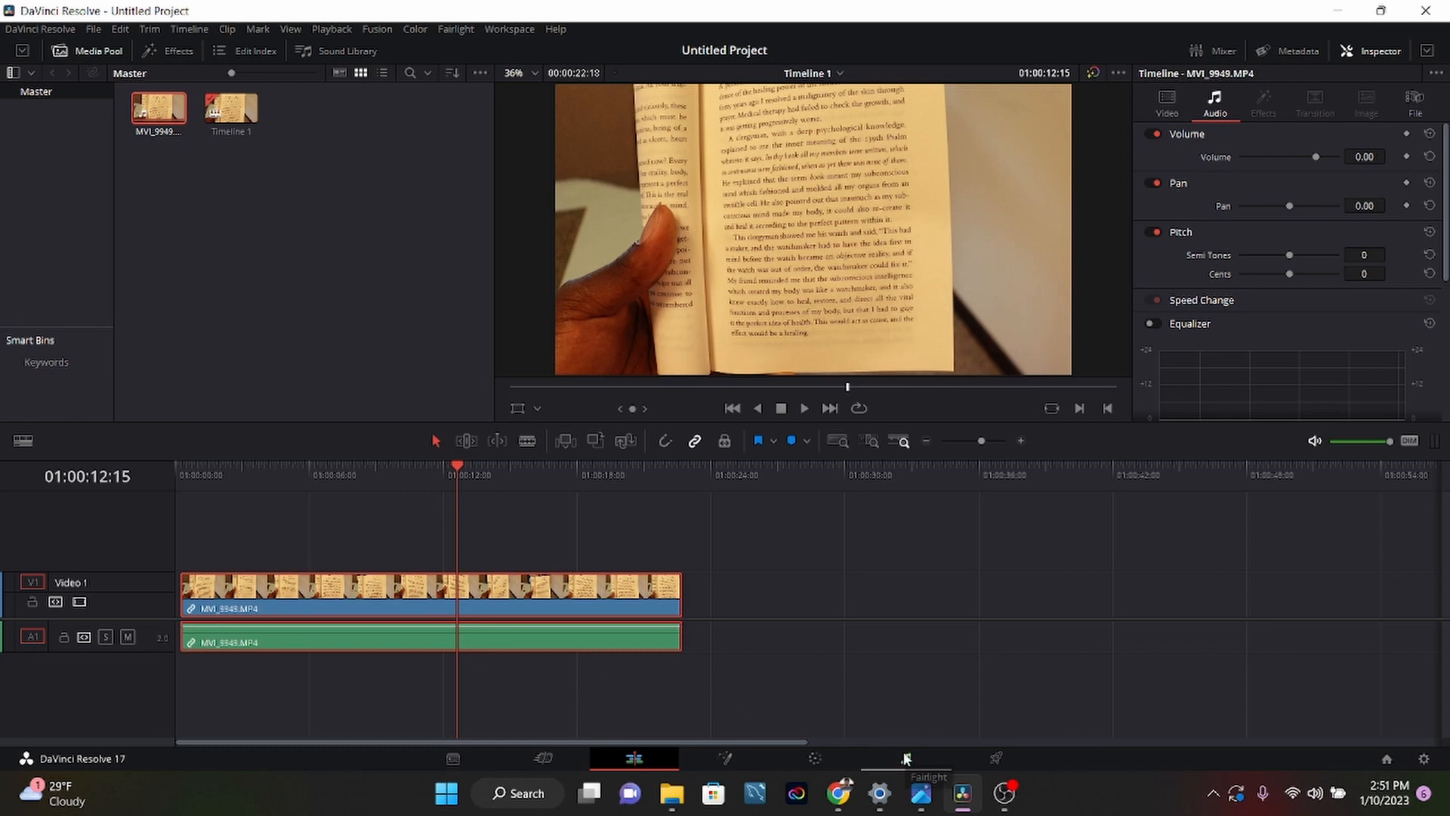
{"action": "left_click", "coordinate": [909, 758]}
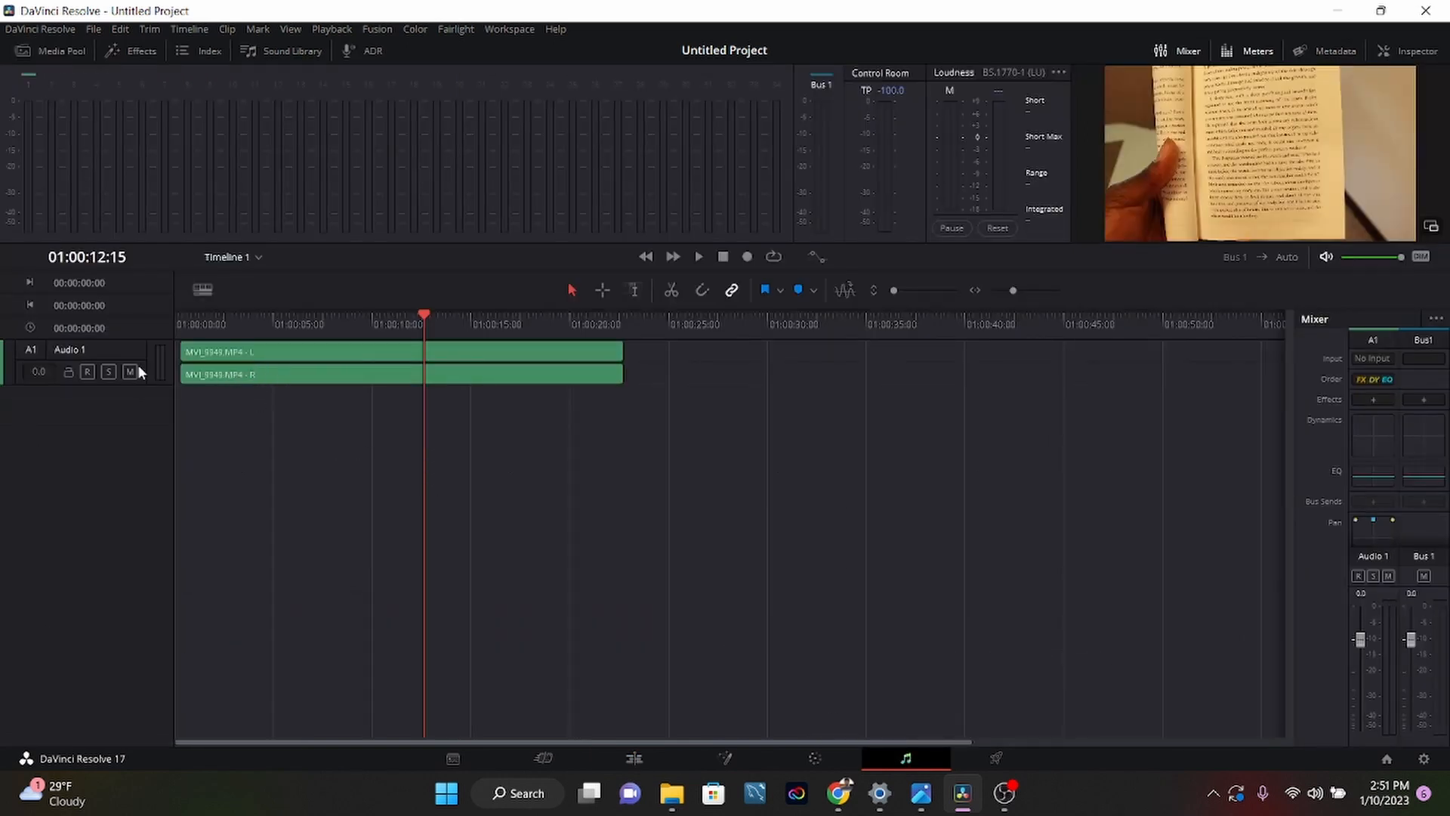
{"action": "left_click", "coordinate": [130, 372]}
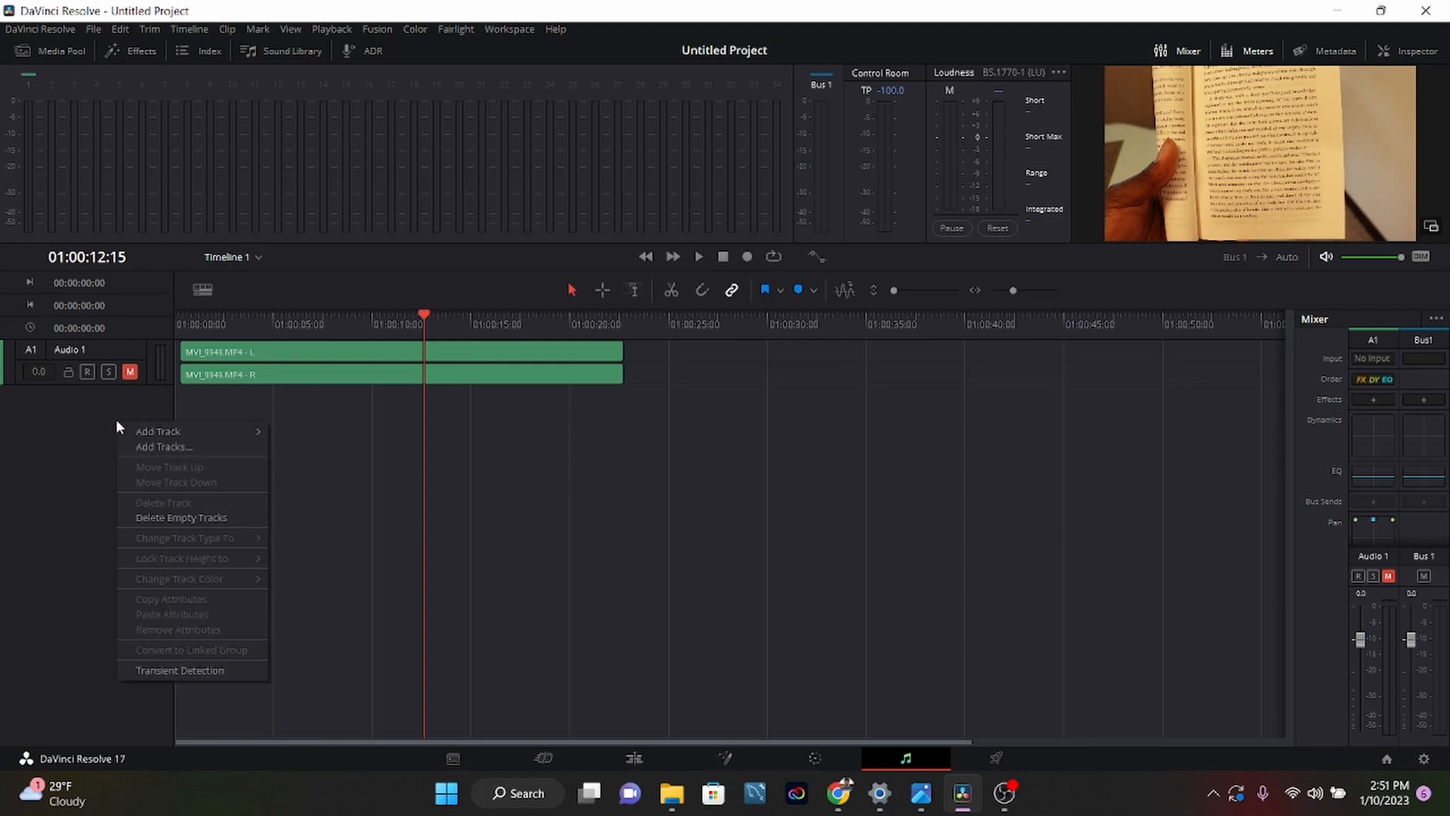
{"action": "mouse_move", "coordinate": [194, 432]}
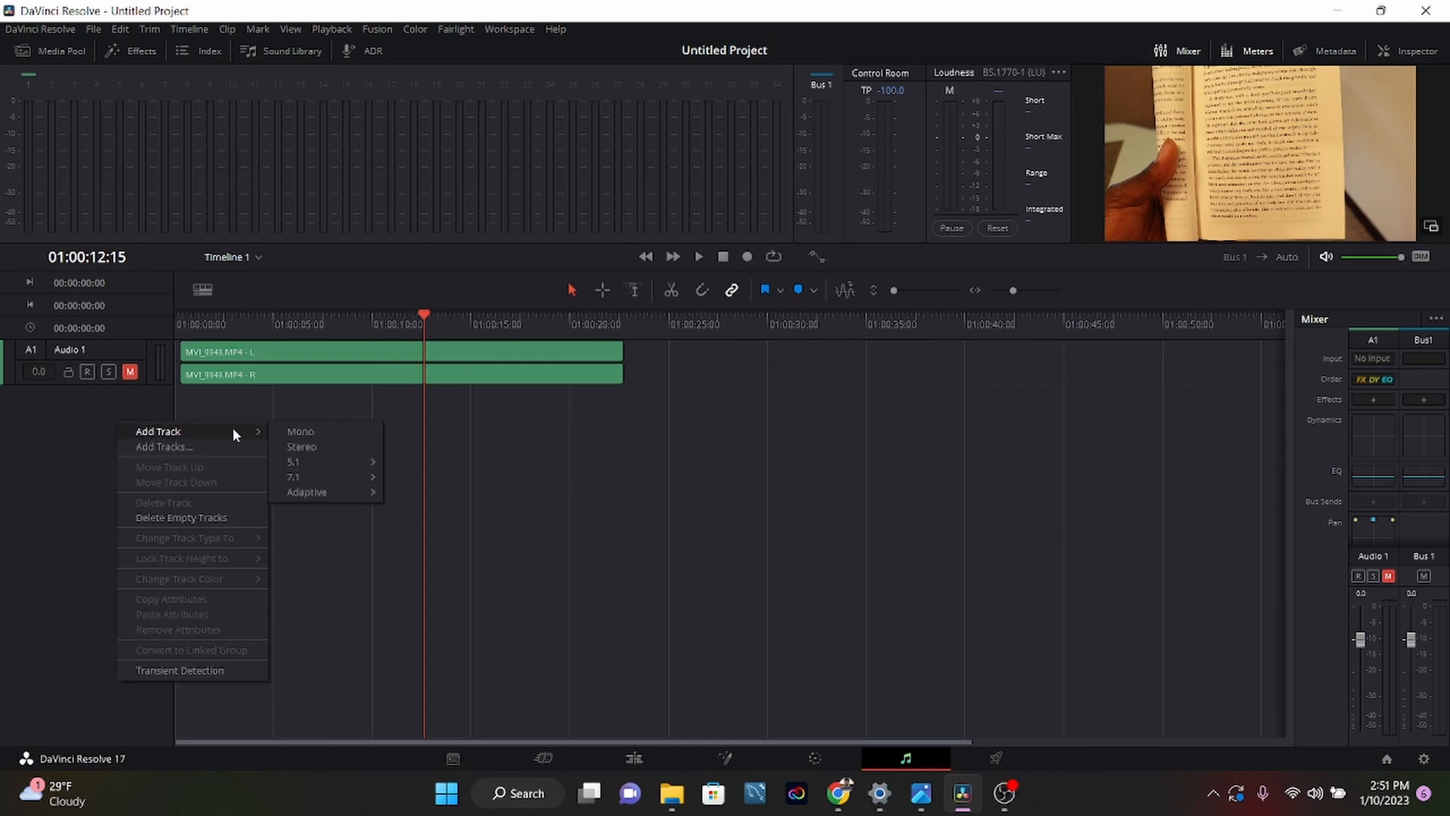
{"action": "left_click", "coordinate": [301, 446]}
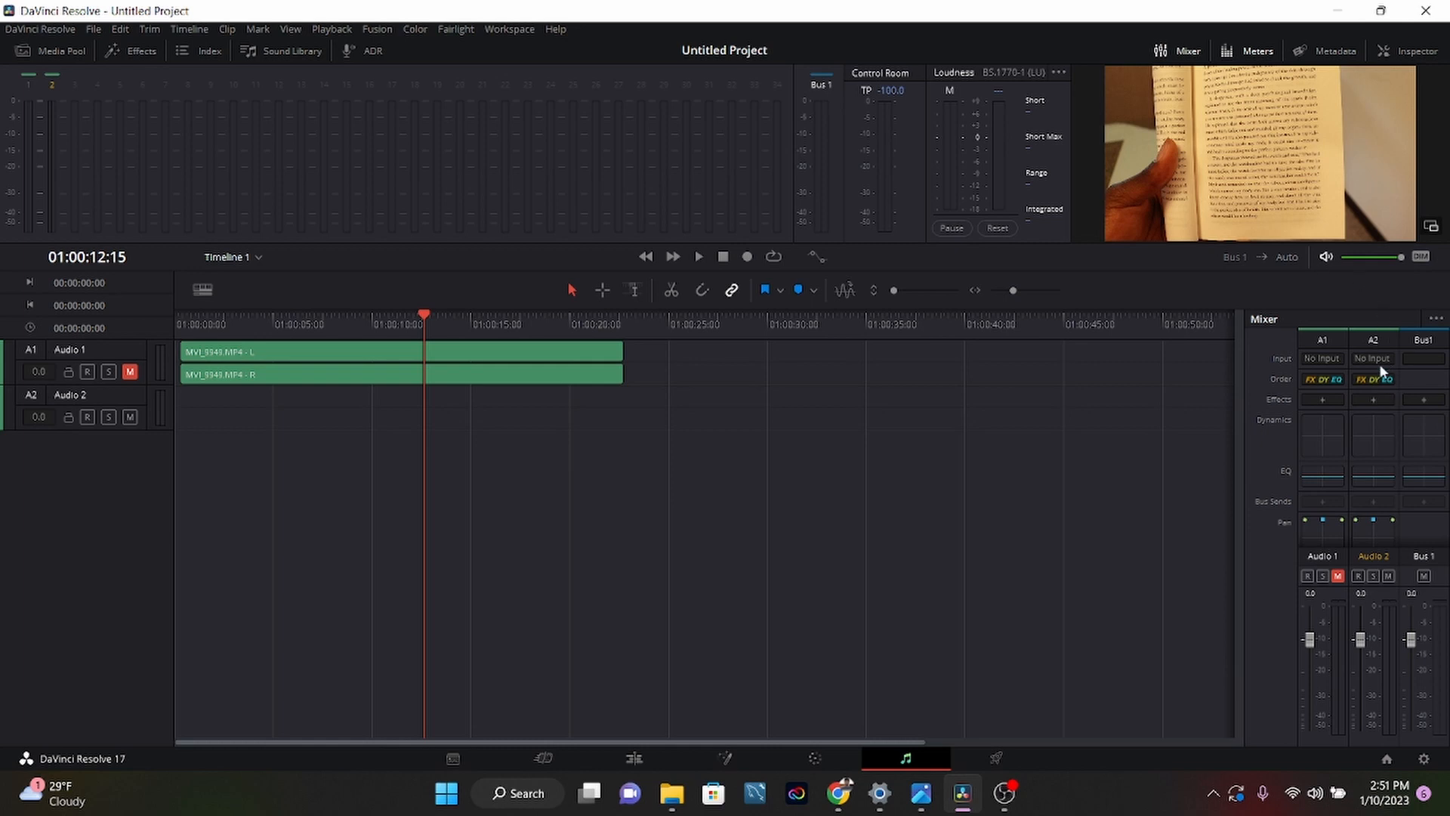
{"action": "mouse_move", "coordinate": [108, 417]}
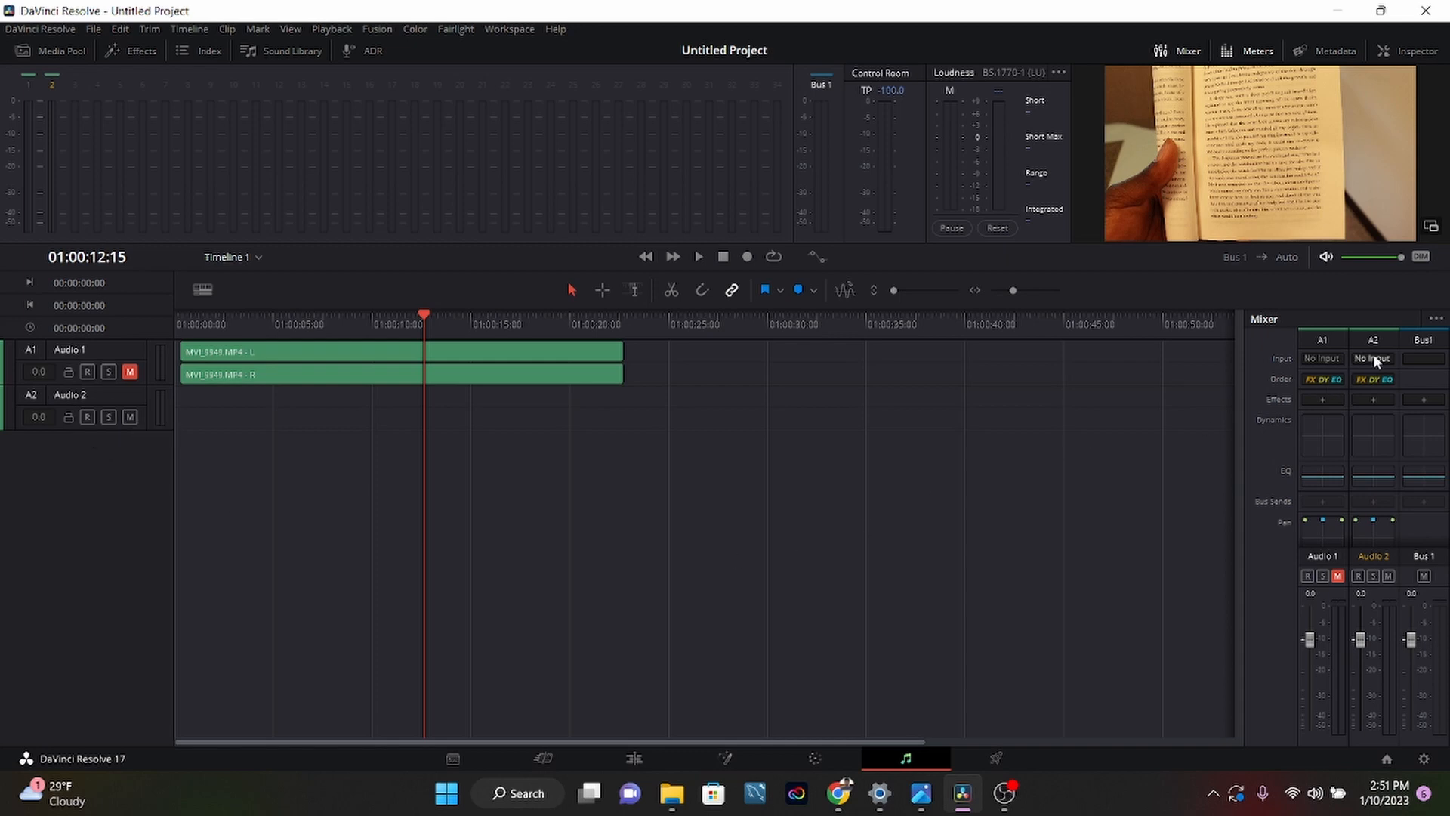
Patch microphone 1 to Audio 2-L/R through the Mixer's Input patching window
{"action": "left_click", "coordinate": [1375, 358]}
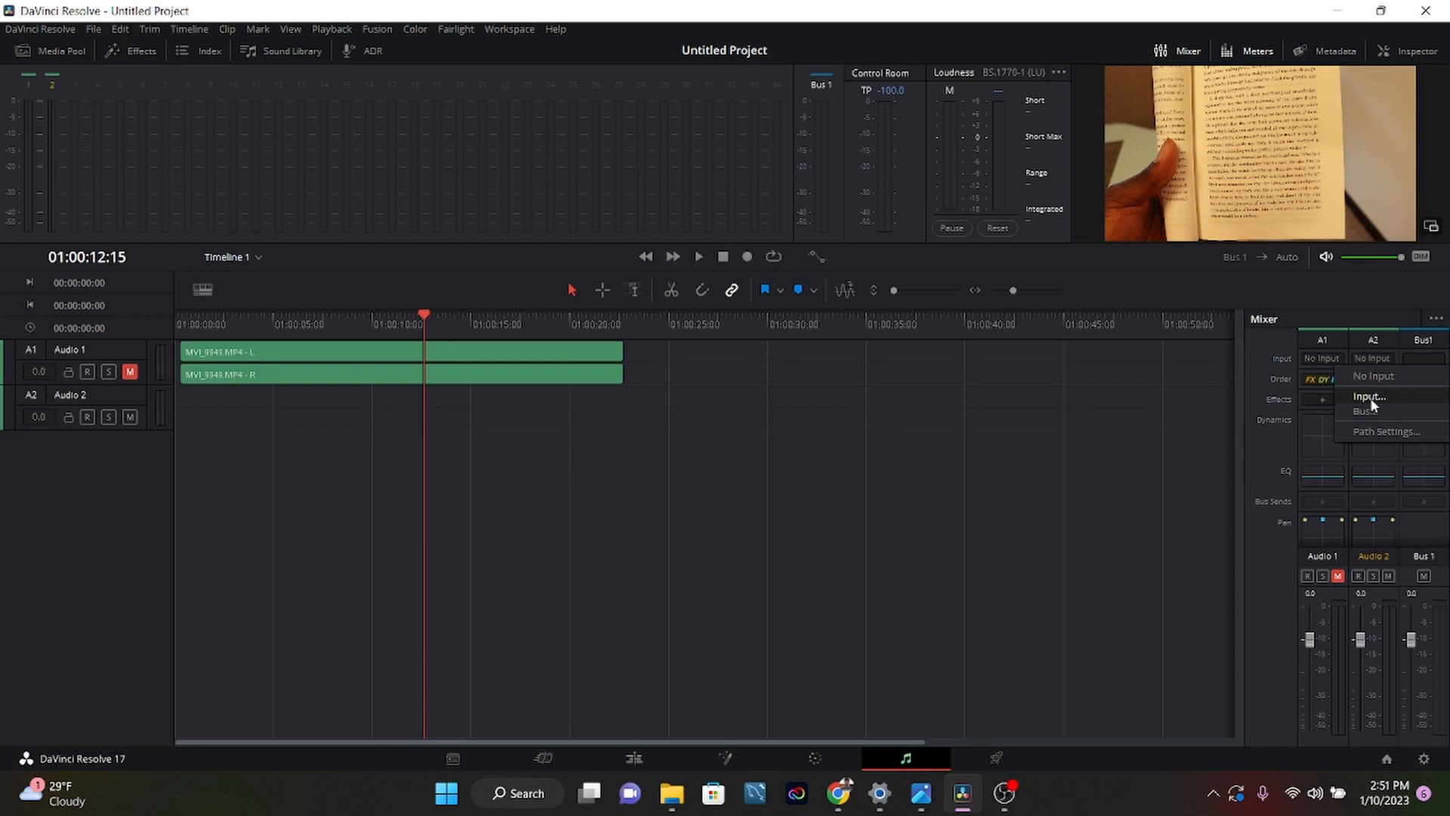
{"action": "left_click", "coordinate": [1364, 396]}
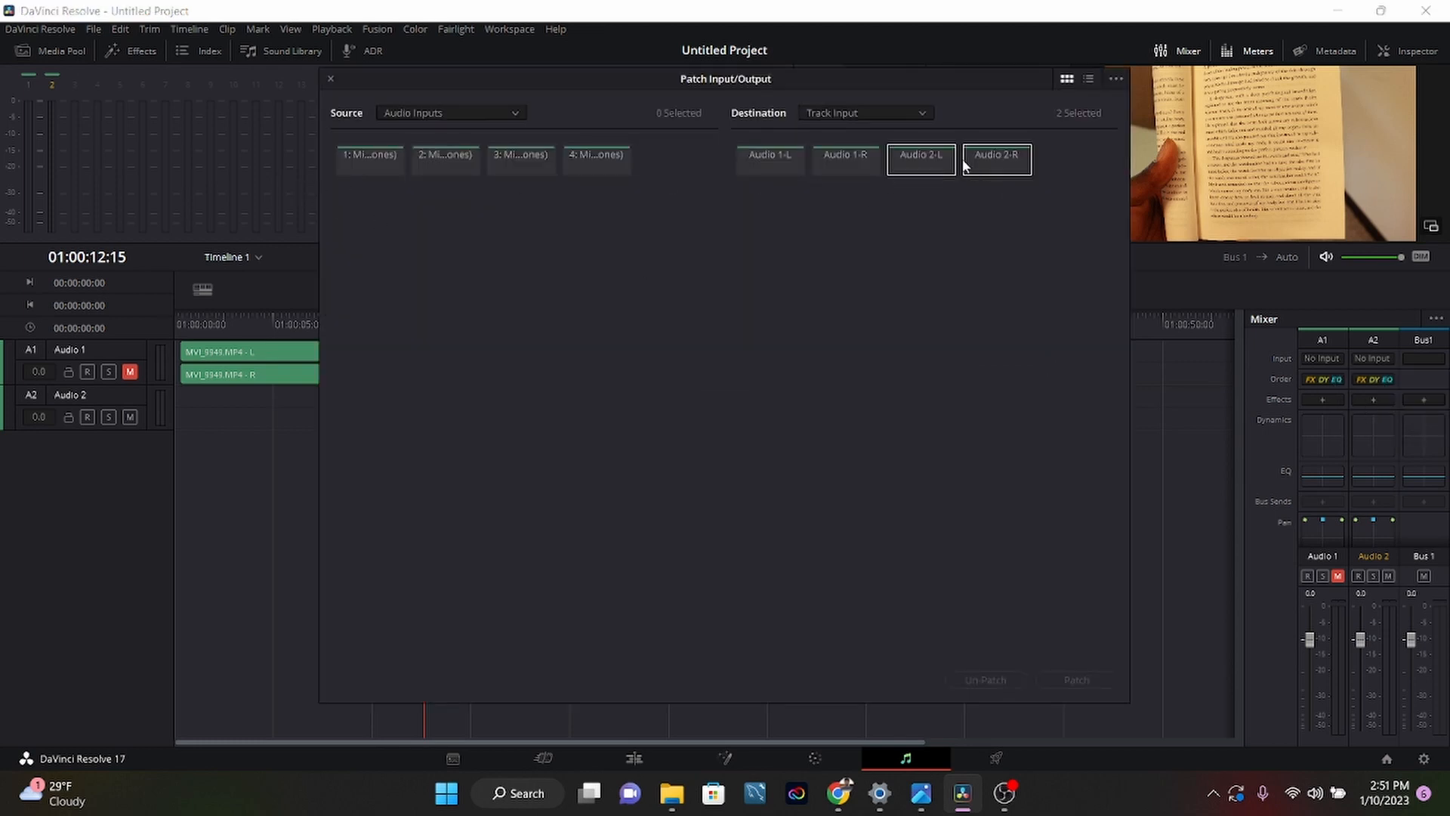
{"action": "mouse_move", "coordinate": [1006, 160]}
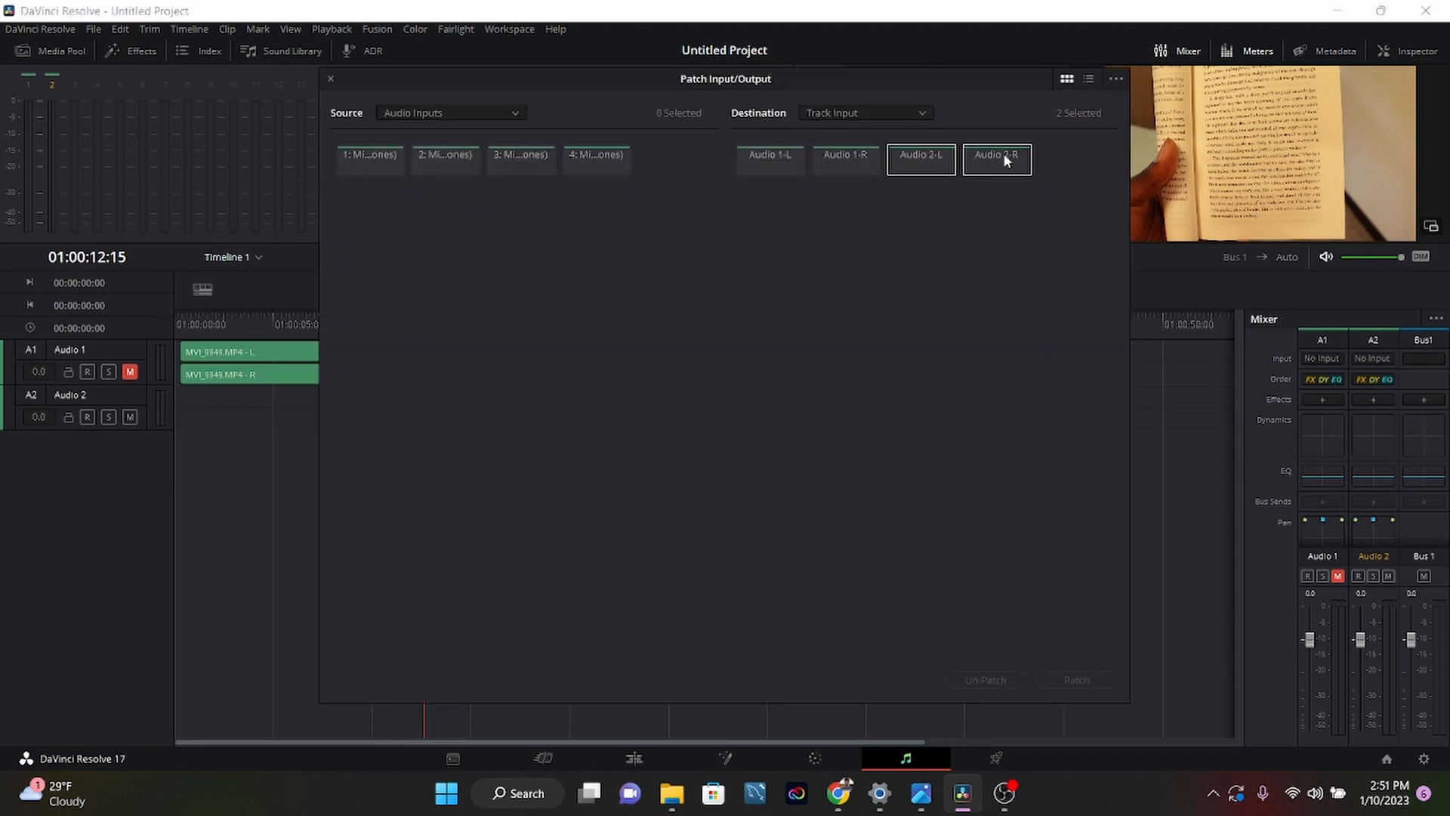
{"action": "mouse_move", "coordinate": [359, 163]}
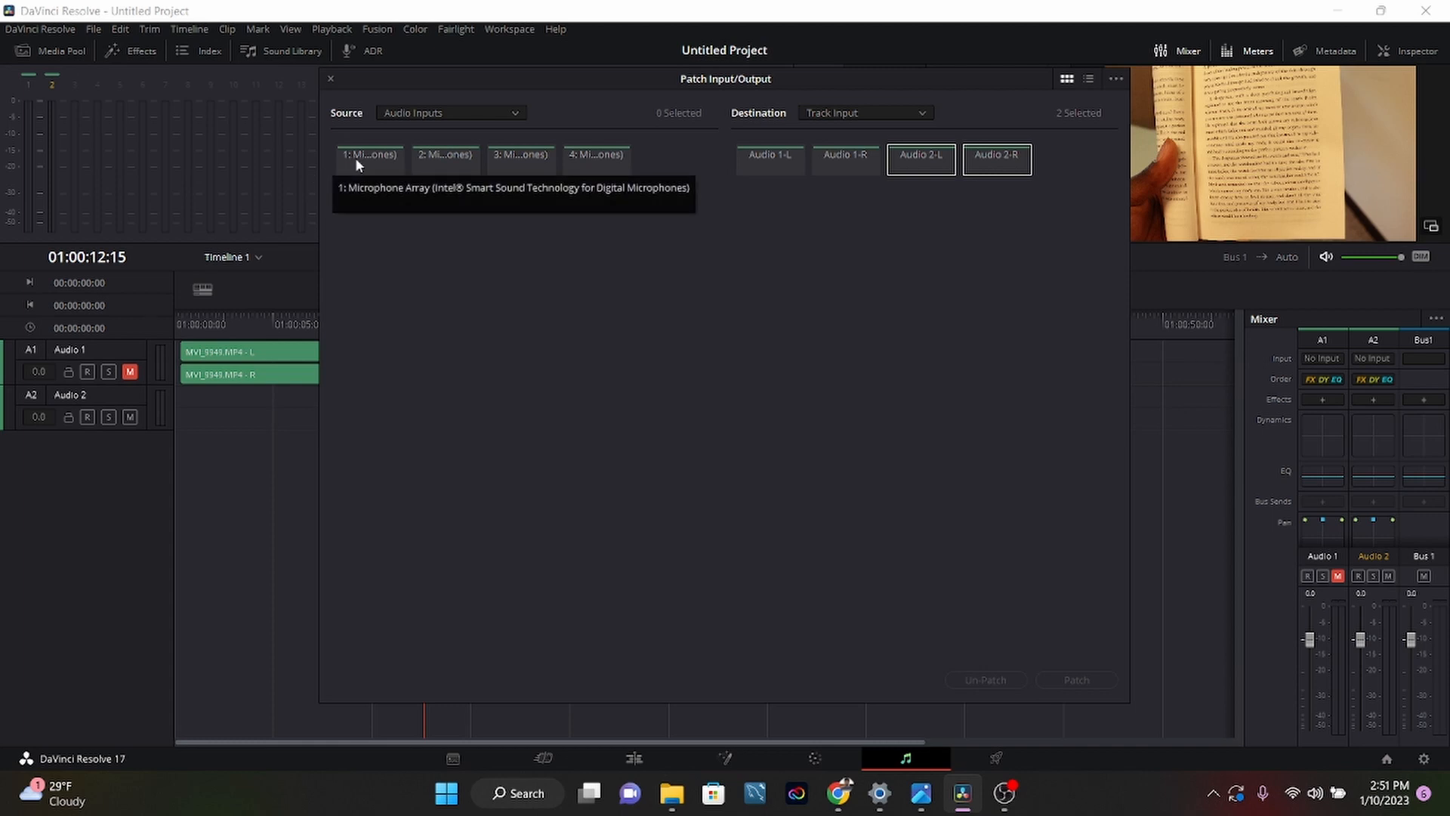
{"action": "mouse_move", "coordinate": [364, 166]}
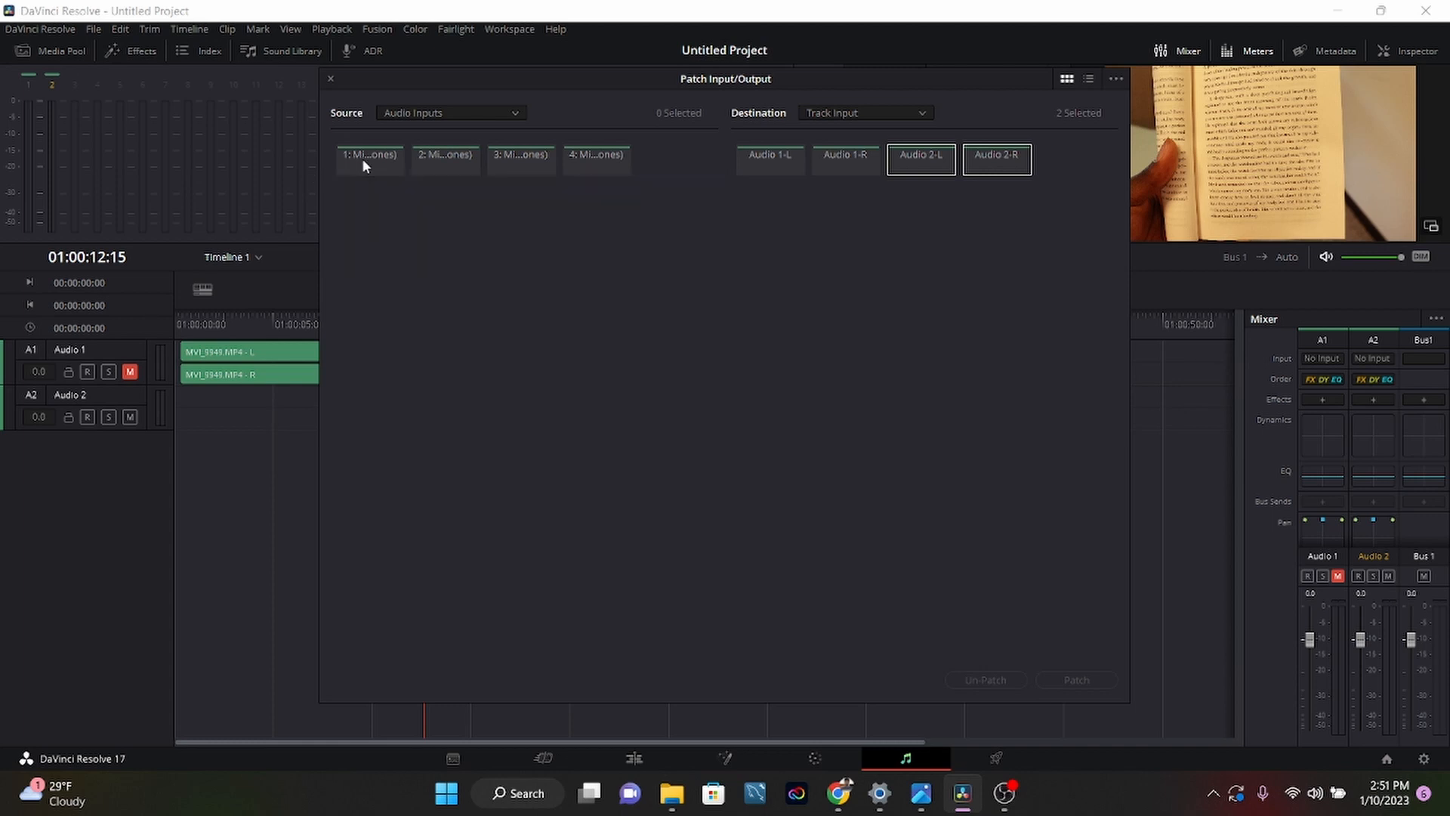
{"action": "left_click", "coordinate": [368, 159]}
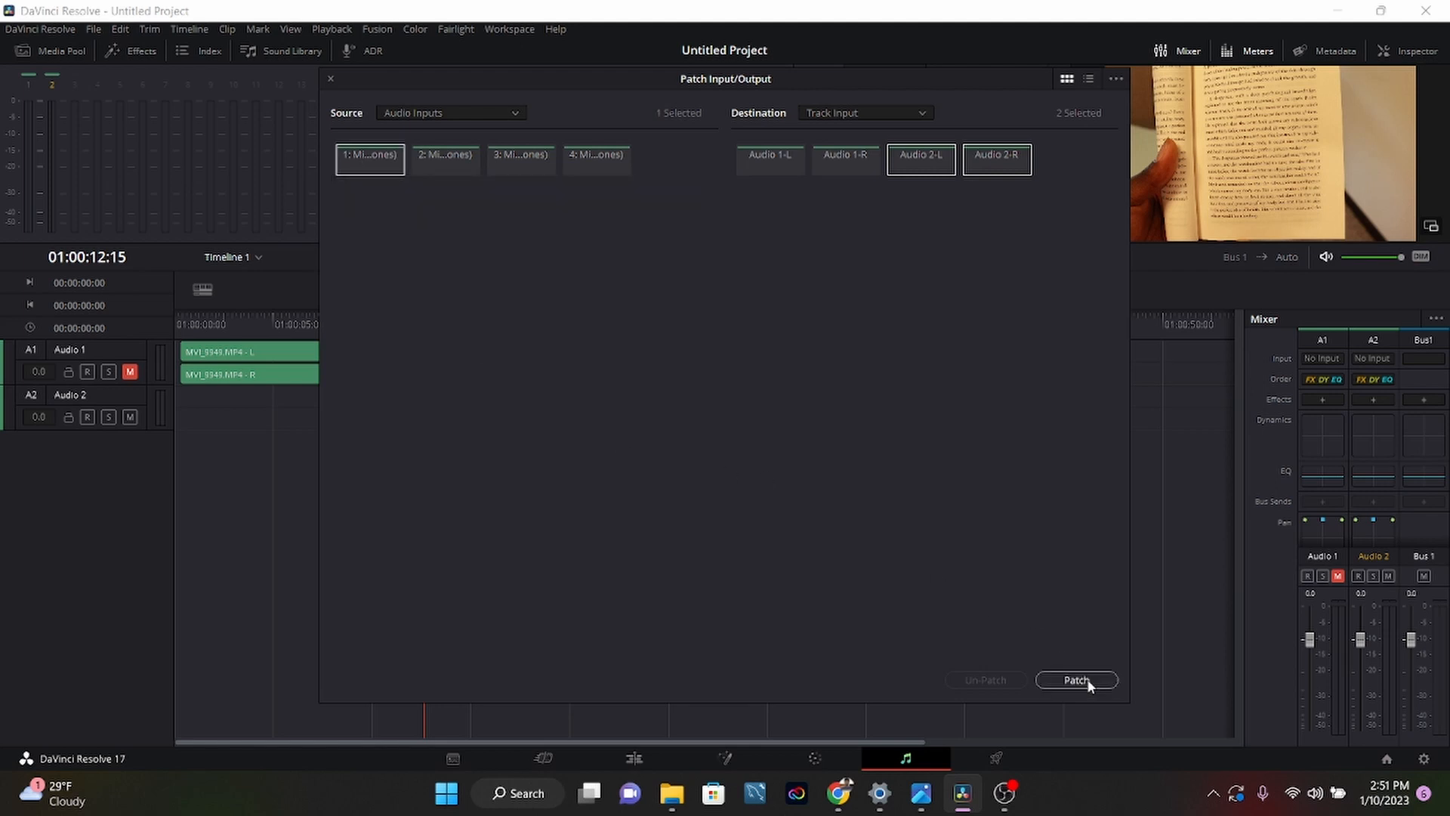
{"action": "left_click", "coordinate": [1076, 679]}
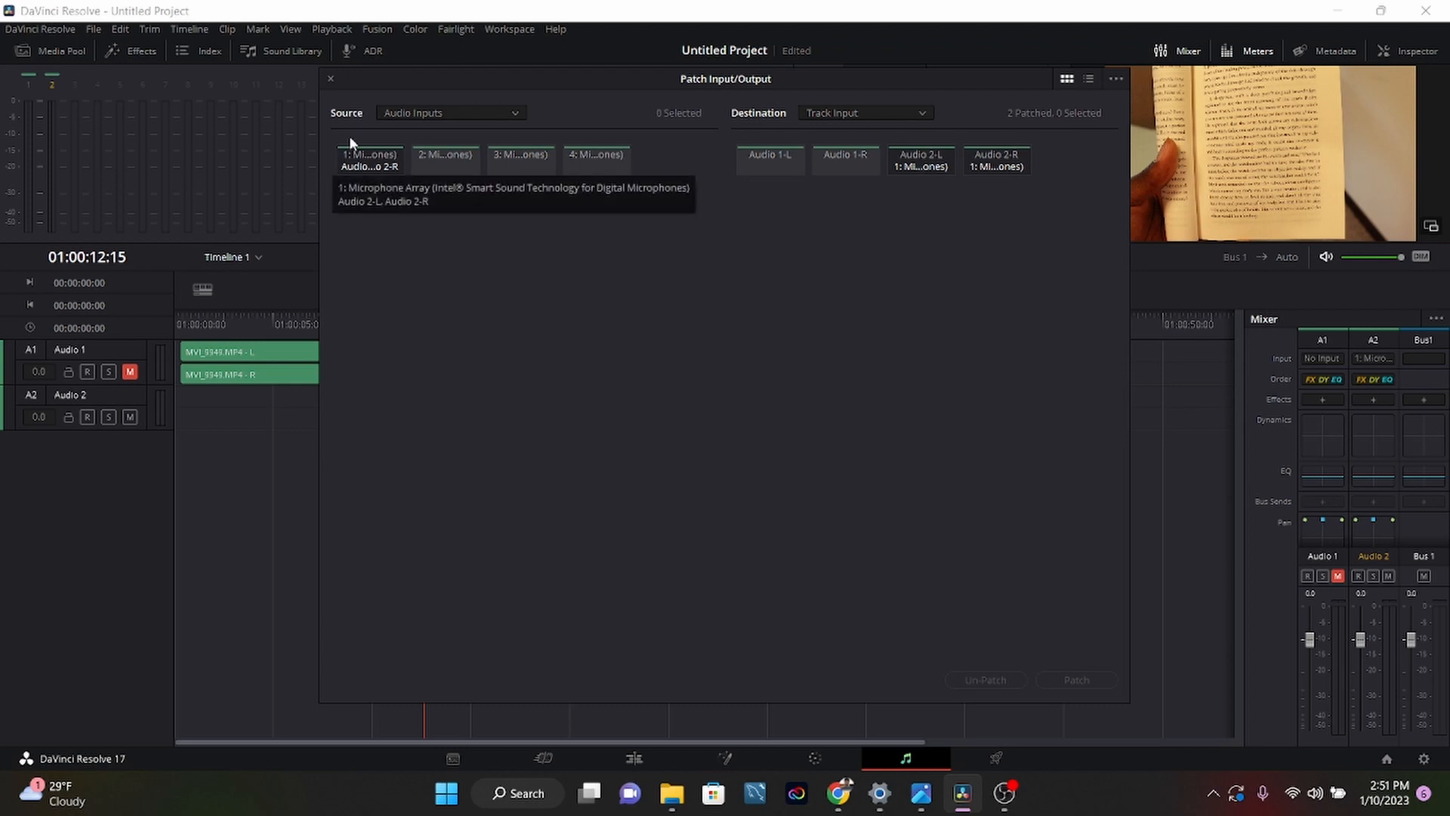
{"action": "left_click", "coordinate": [335, 79]}
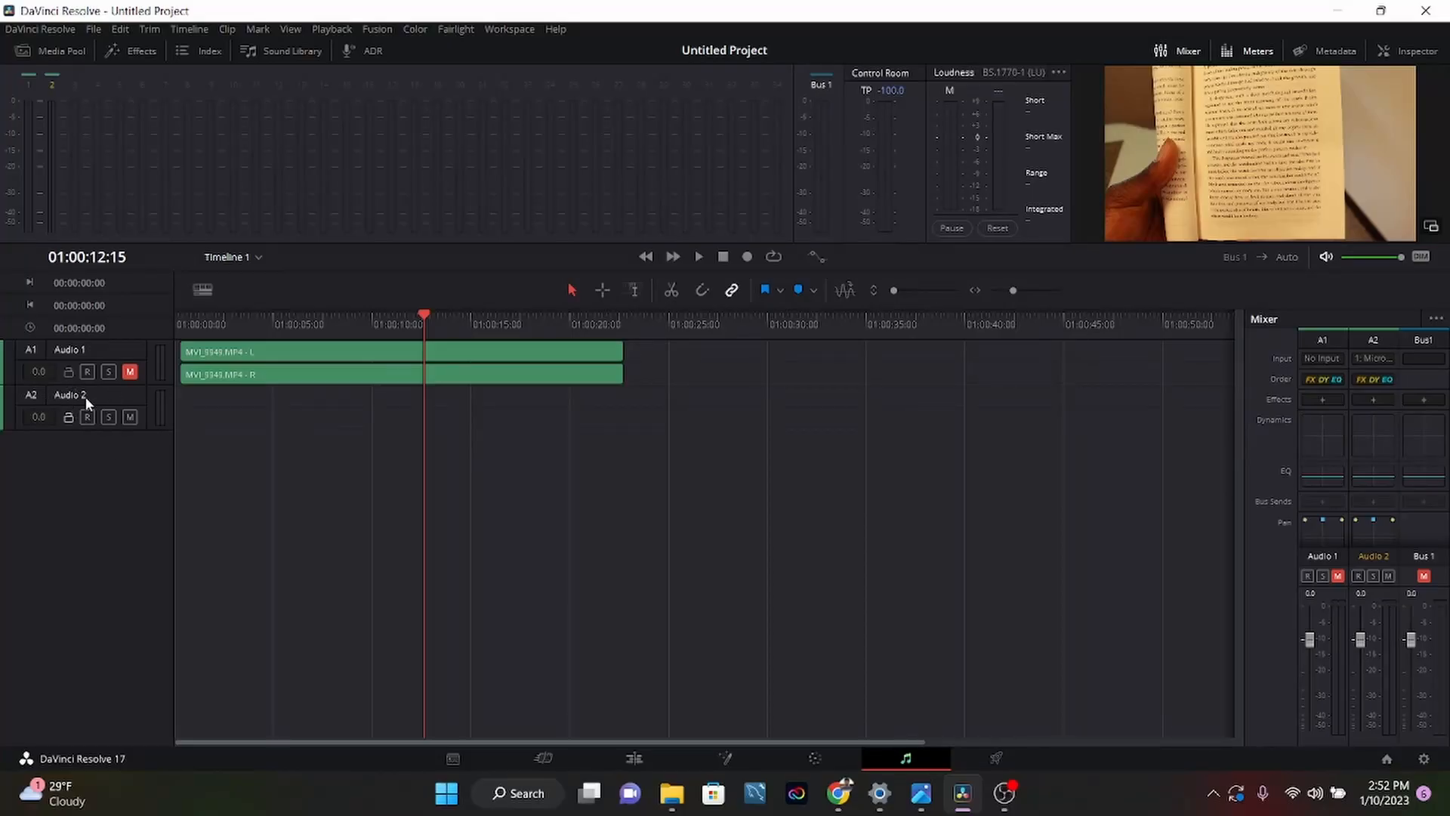
Arm Audio 2, record the voiceover from about five seconds, then stop and rewind
{"action": "left_click", "coordinate": [87, 417]}
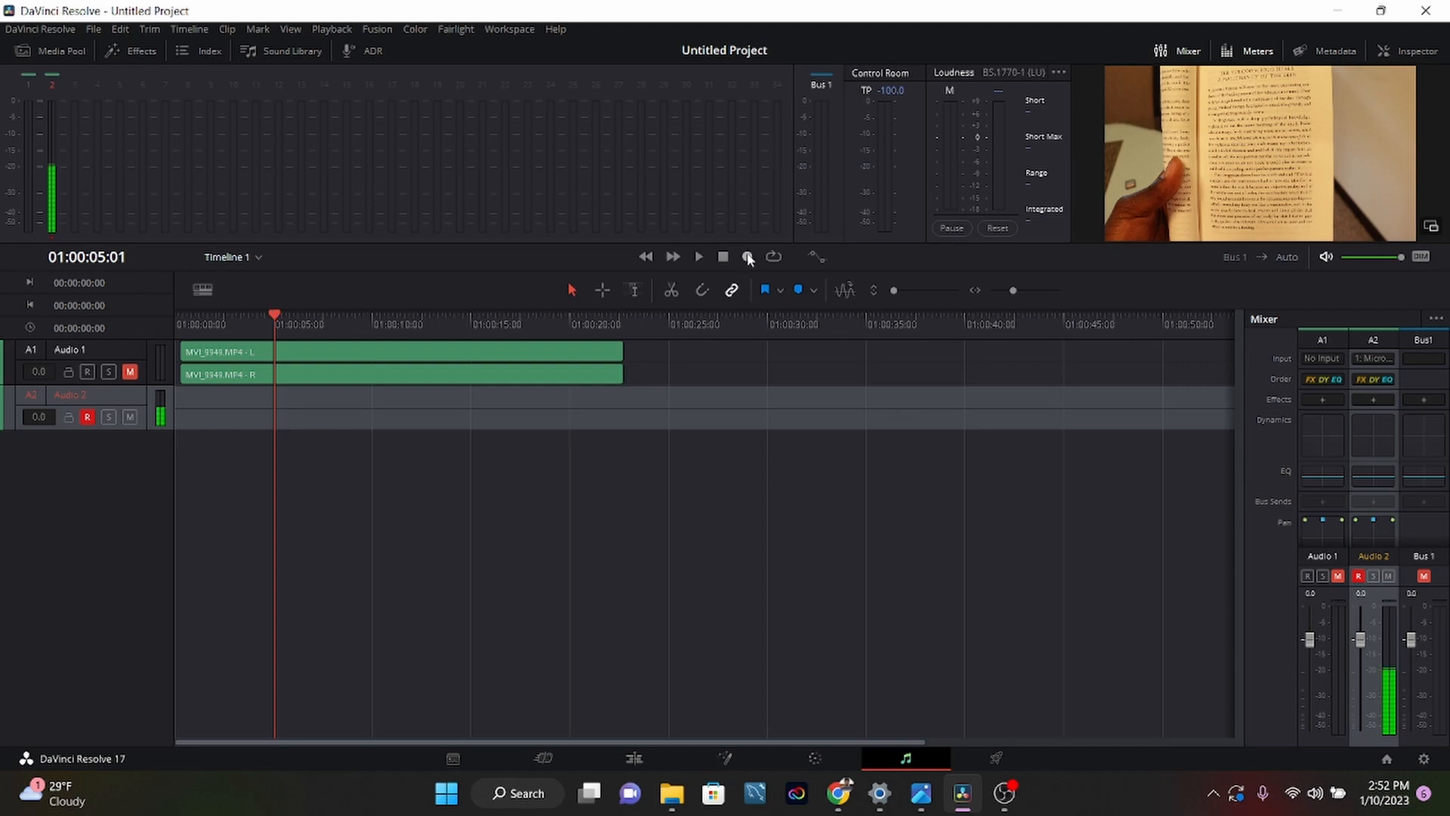
{"action": "left_click", "coordinate": [749, 255]}
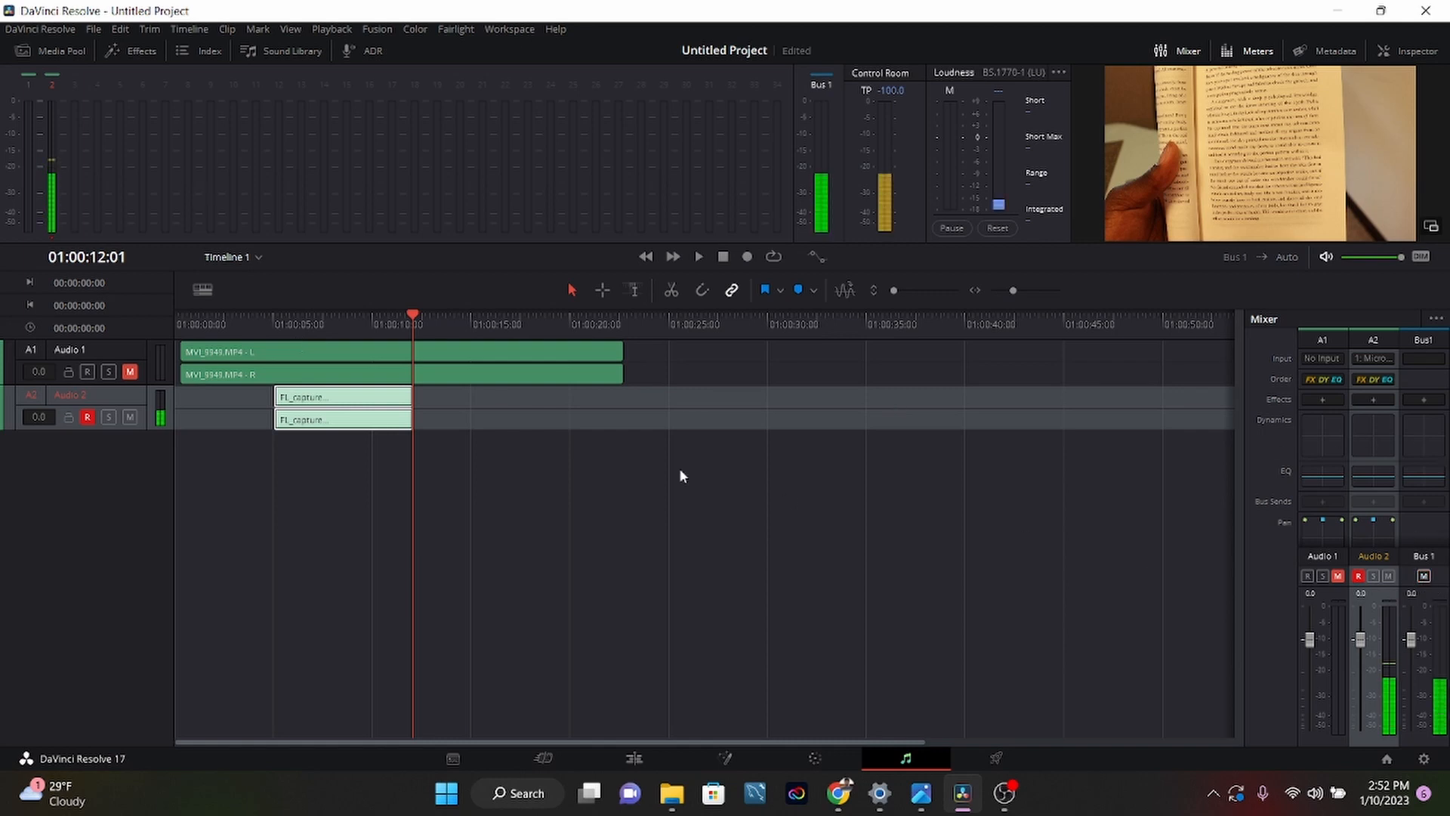
{"action": "left_click", "coordinate": [698, 255]}
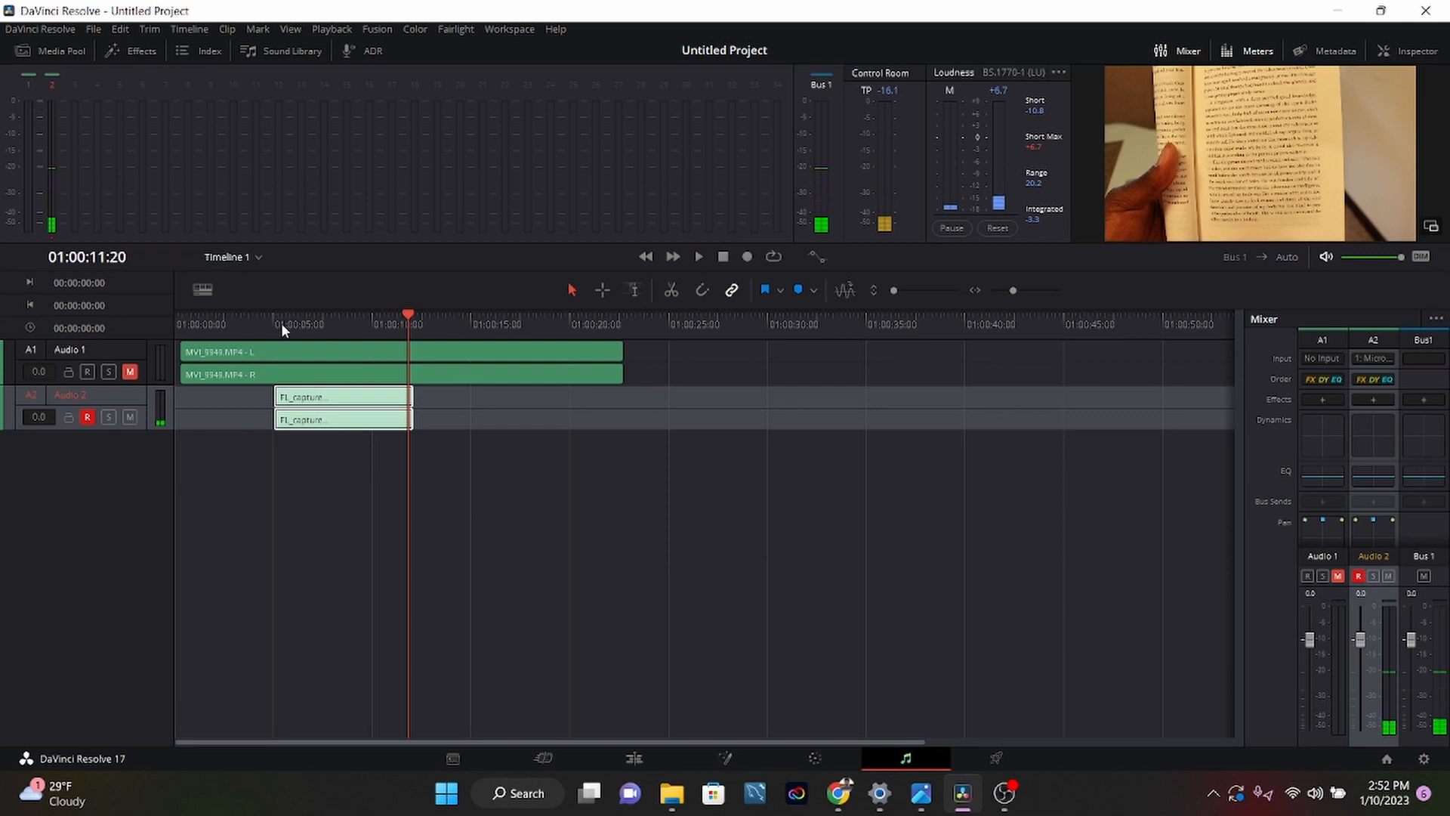
{"action": "left_click", "coordinate": [635, 758]}
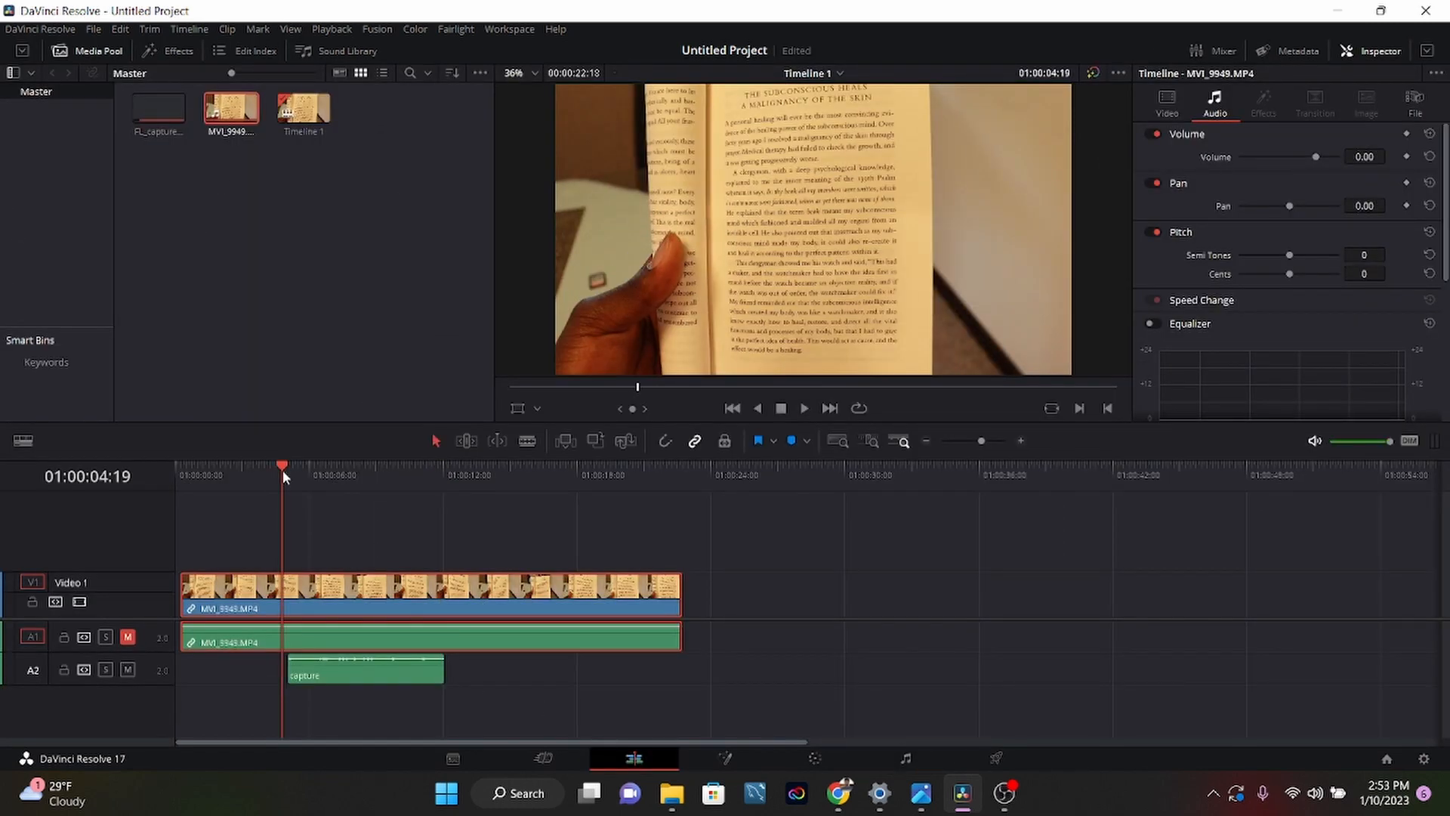
Play the Edit timeline to preview the footage with the voiceover, then stop
{"action": "left_click", "coordinate": [804, 408]}
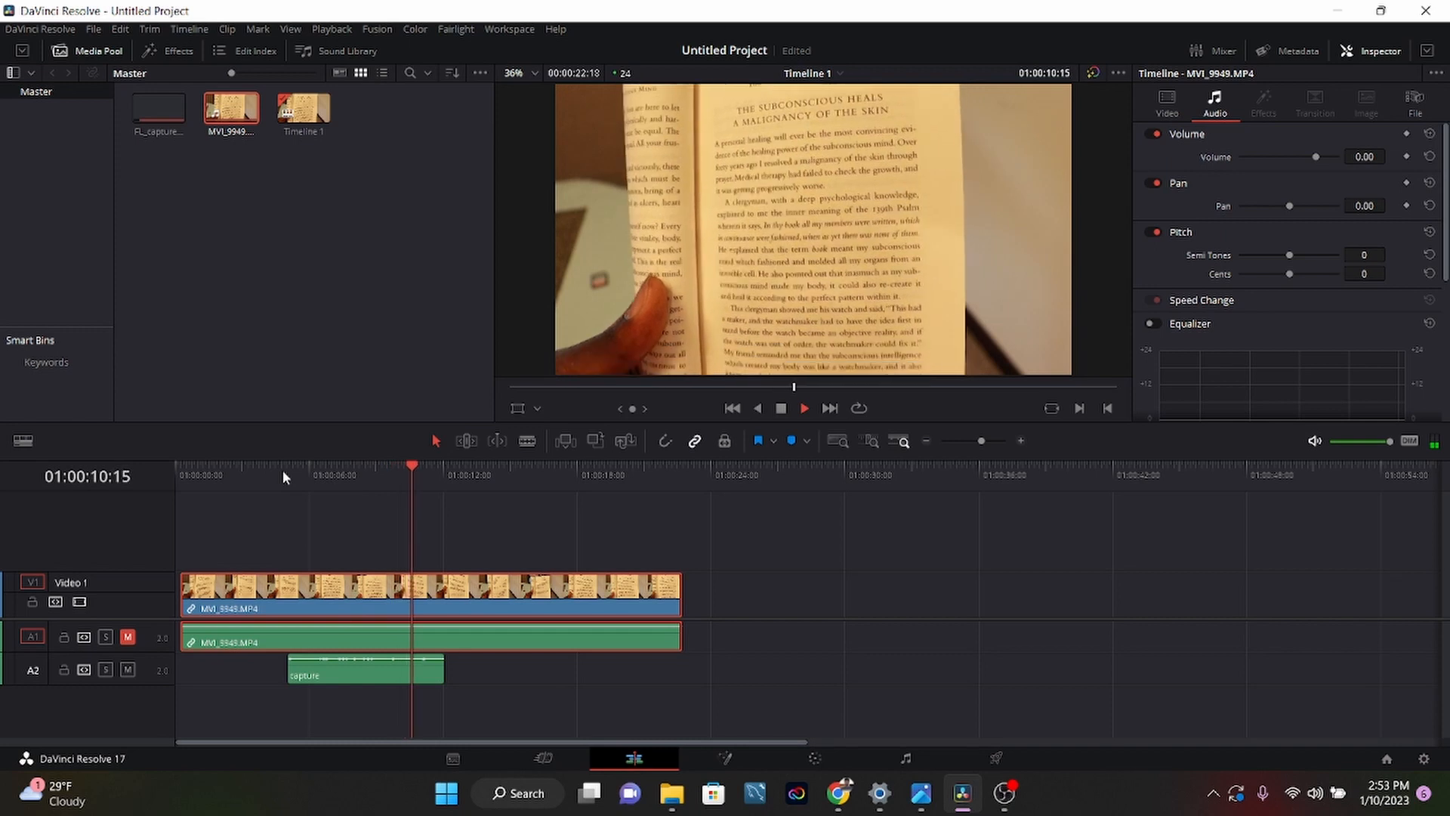
{"action": "left_click", "coordinate": [387, 474]}
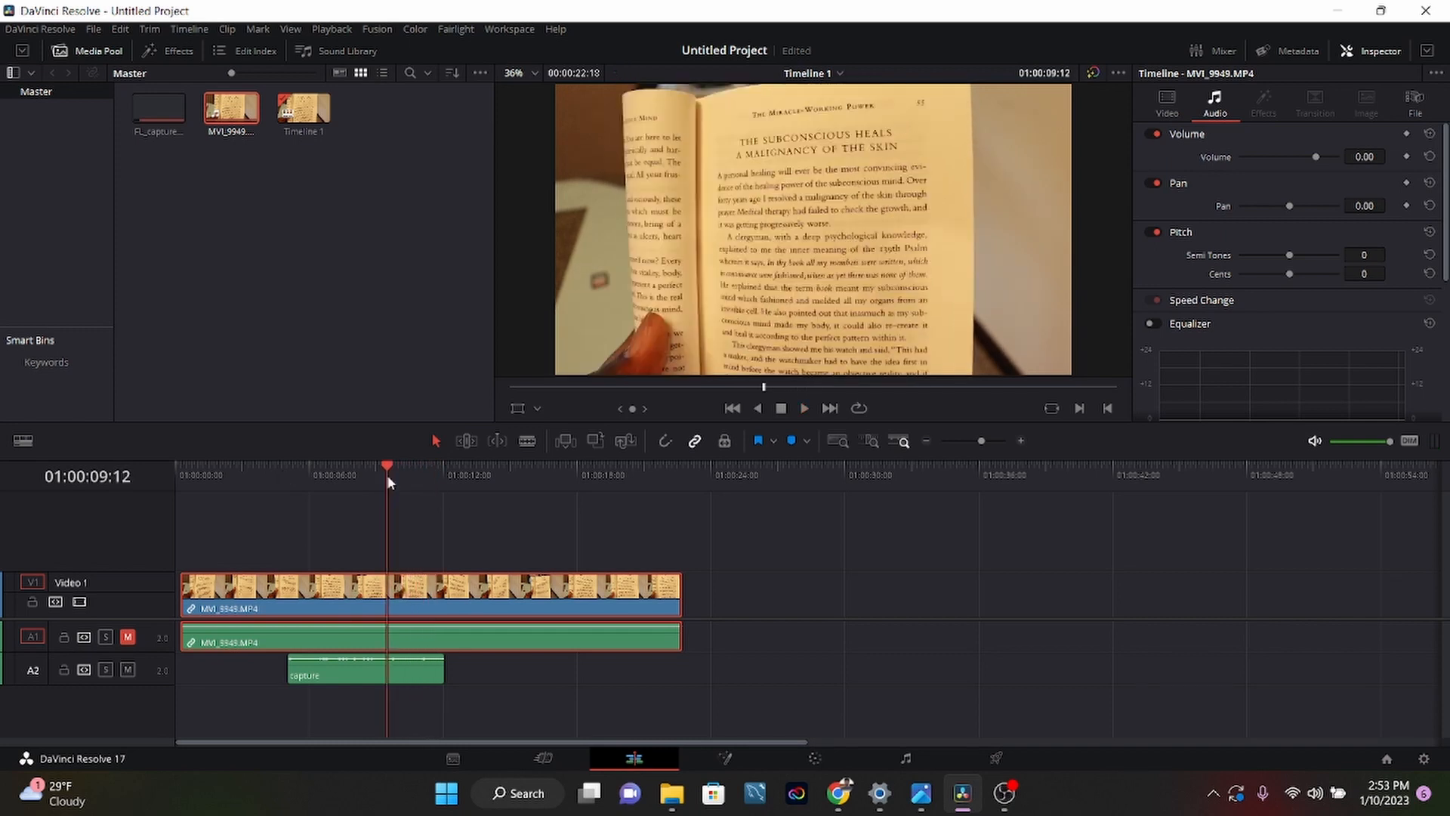
{"action": "mouse_move", "coordinate": [402, 494]}
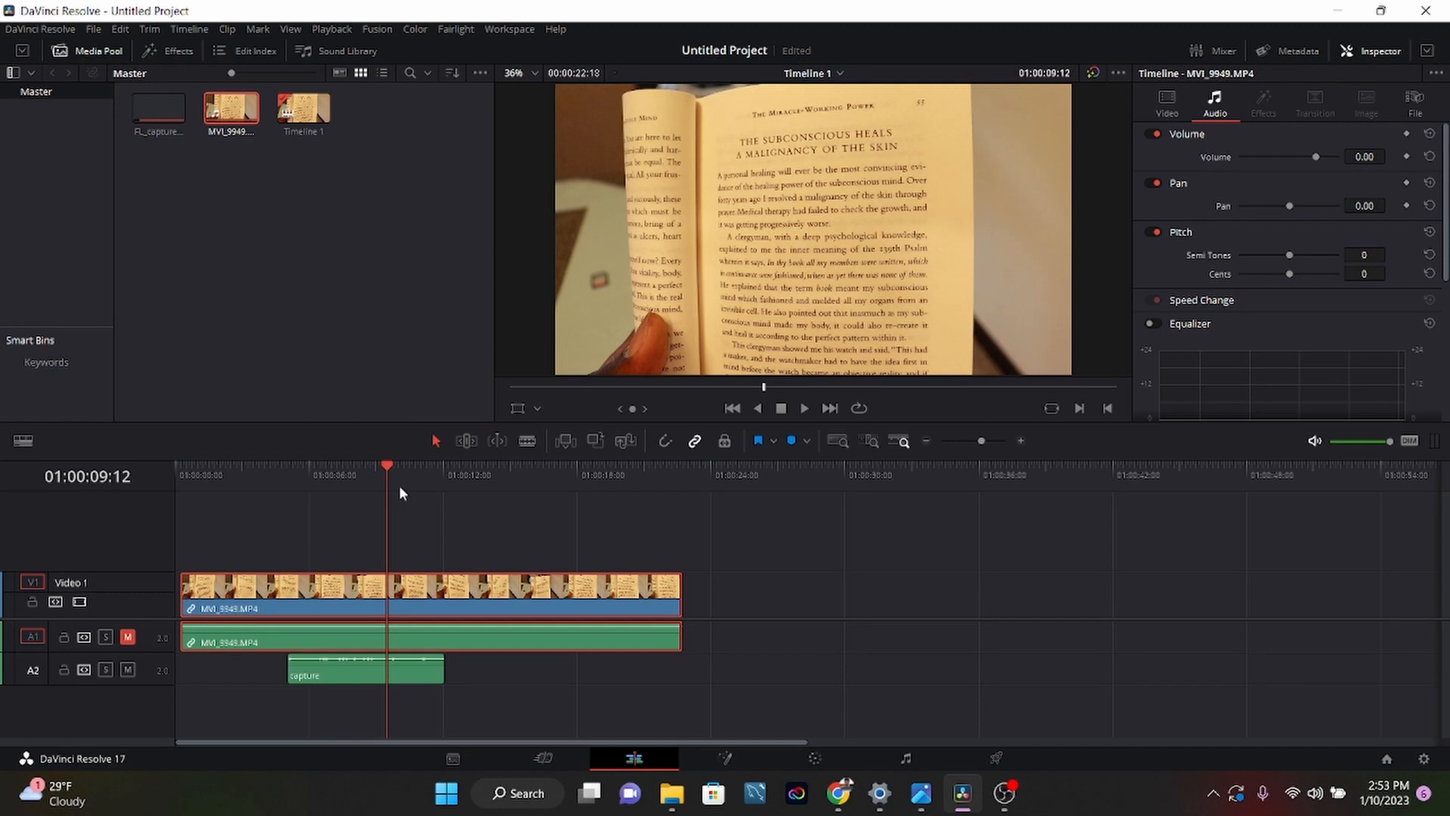
{"action": "mouse_move", "coordinate": [414, 527]}
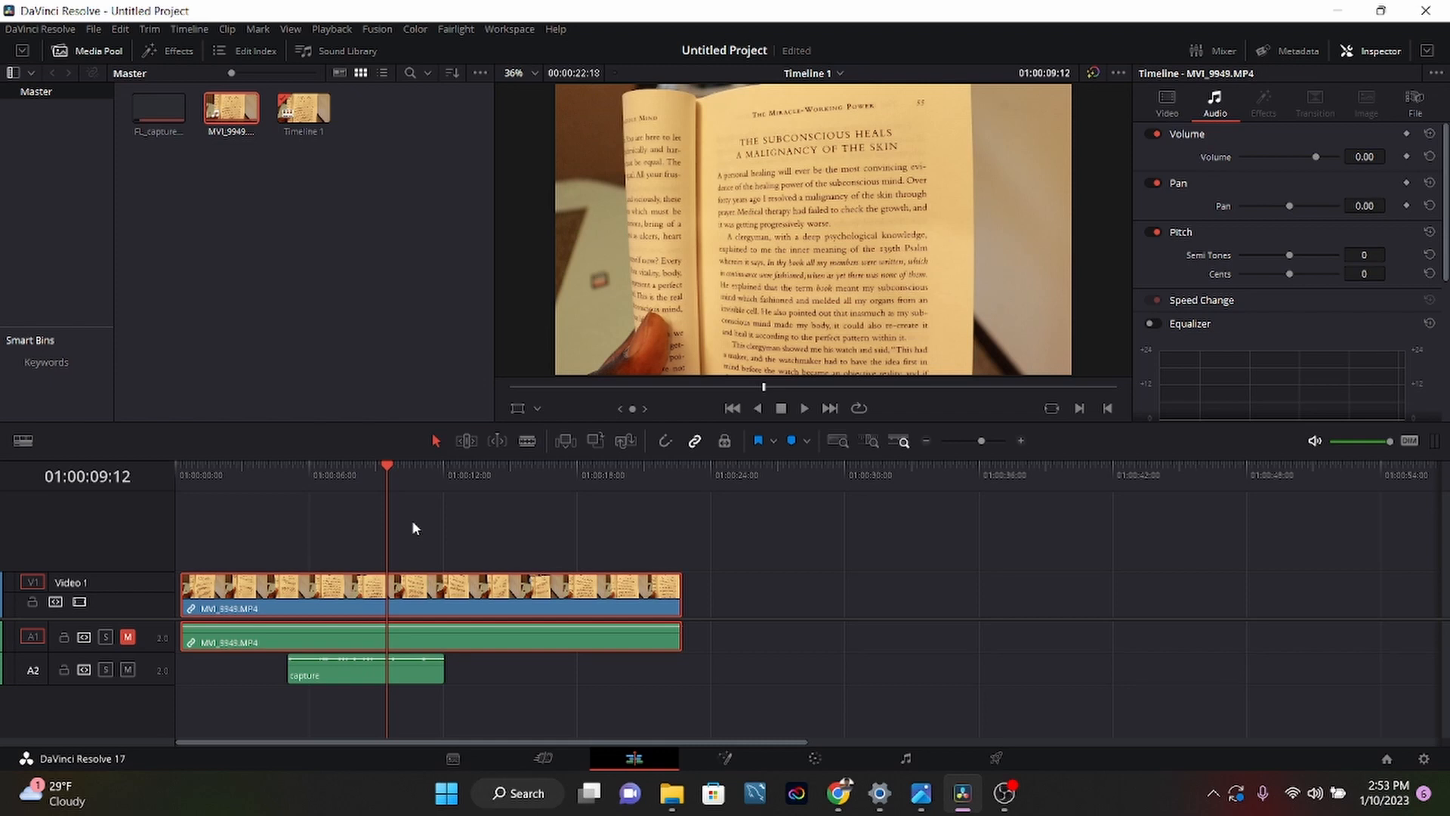